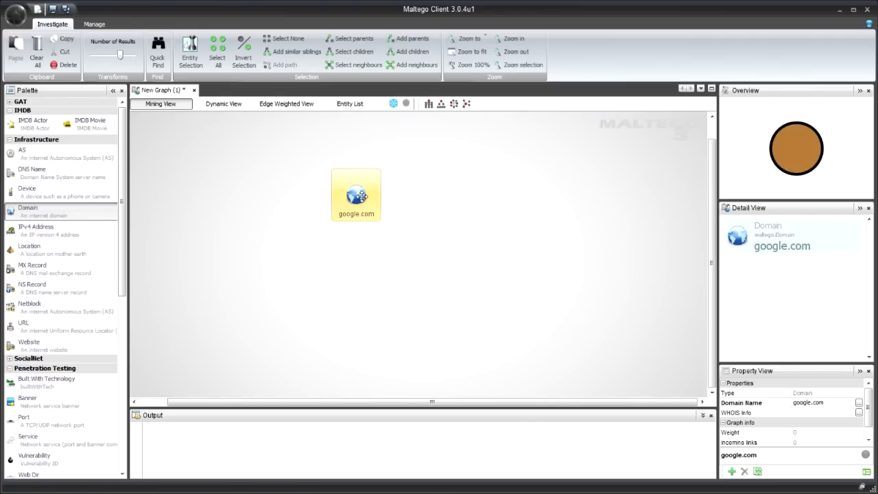
Step: Run To Domain [Find other TLDs] on google.com, returning 38 domains like google.de and google.fr
right_click(356, 189)
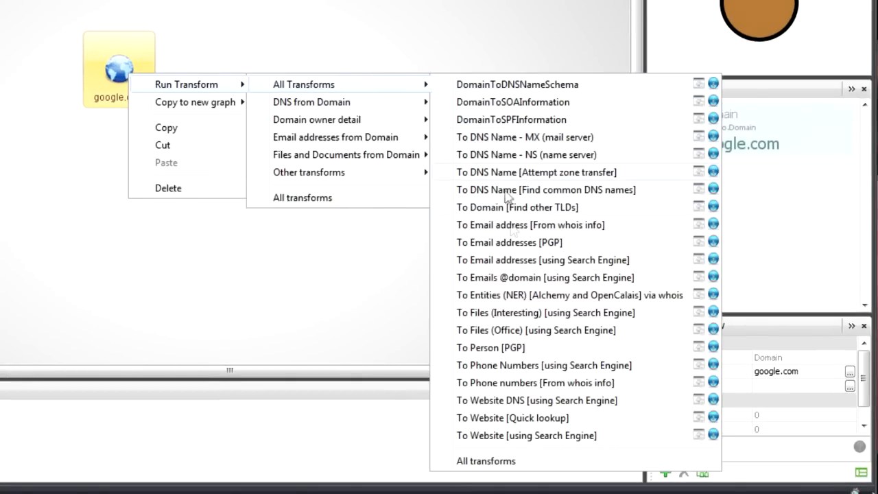
mouse_move(549, 154)
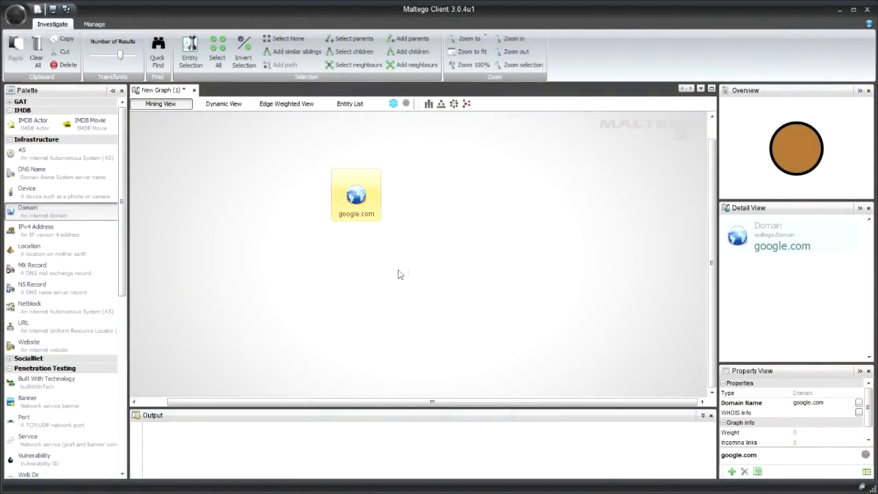
right_click(355, 194)
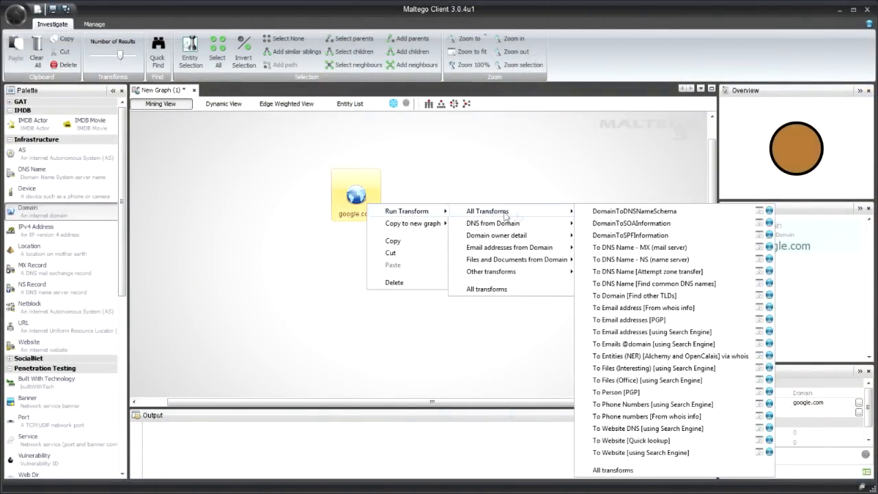
mouse_move(647, 283)
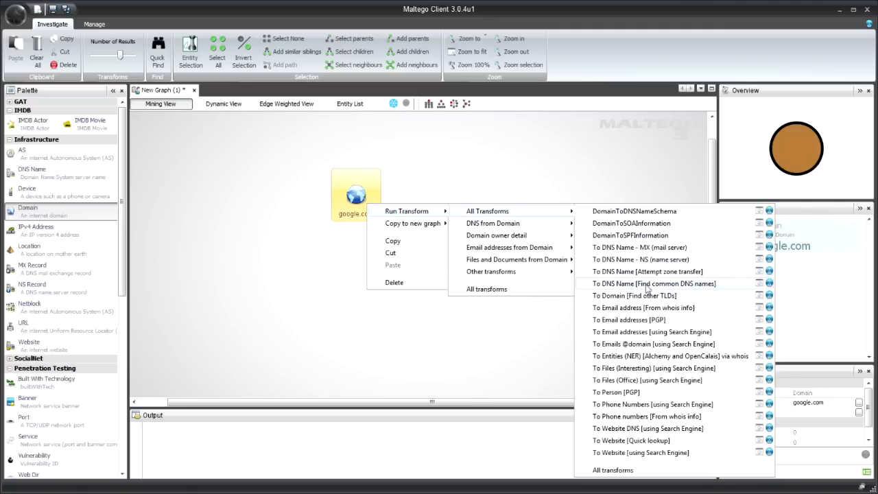
mouse_move(635, 295)
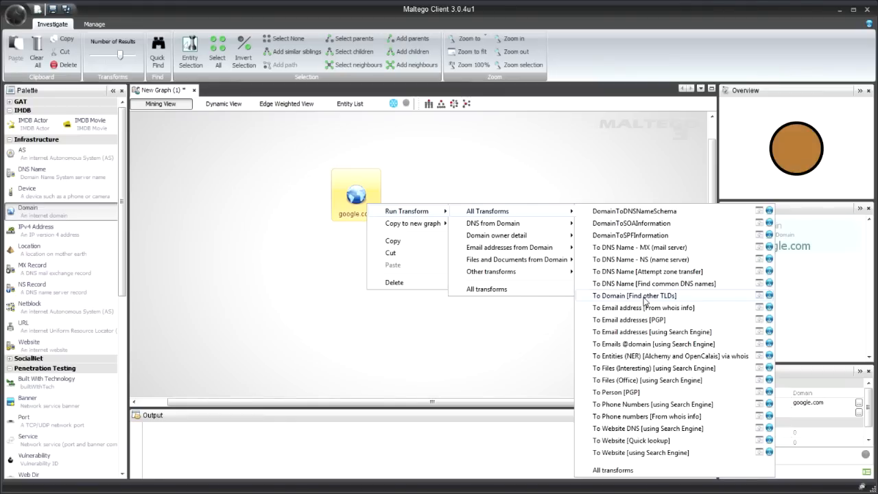
click(635, 295)
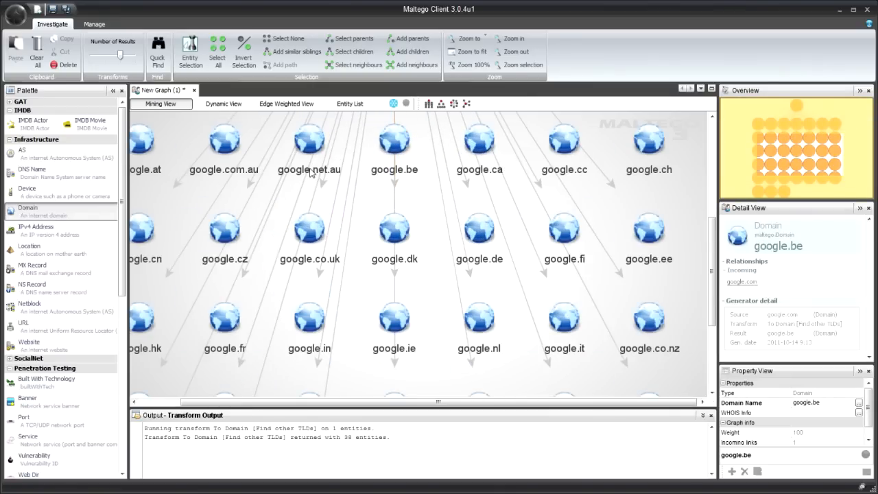
mouse_move(384, 184)
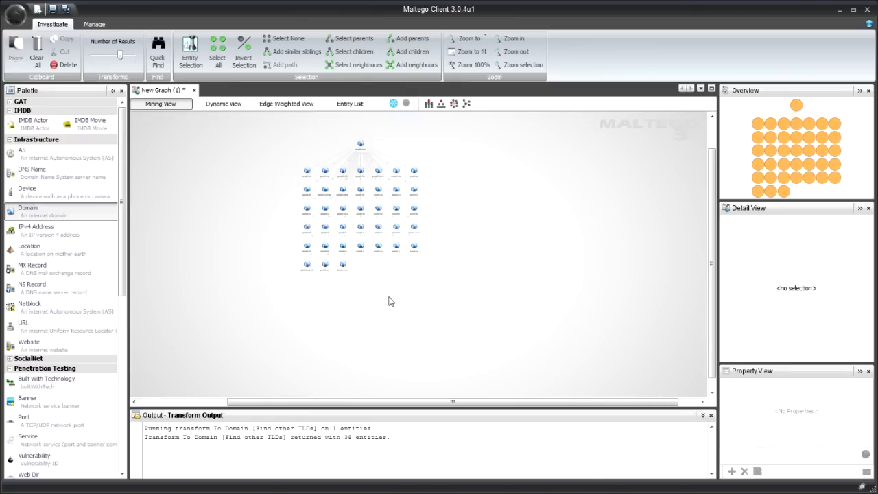
mouse_move(276, 143)
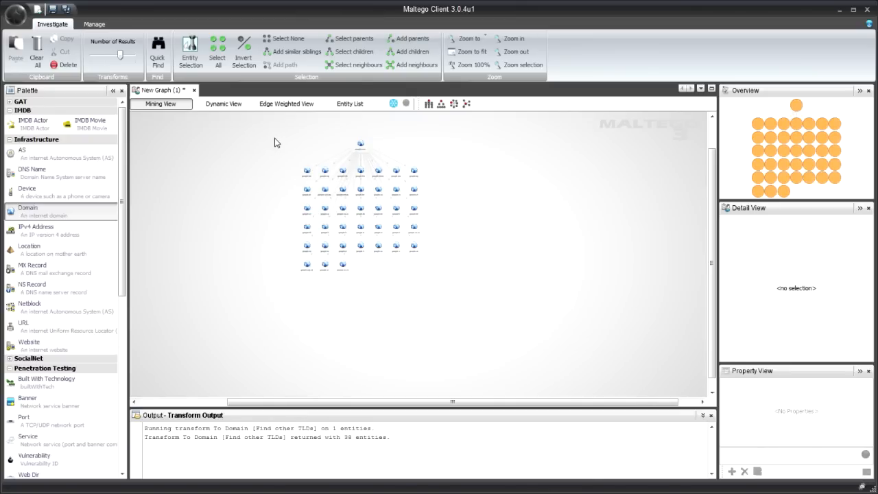
Step: Run To Website [Quick lookup] on all 38 selected domains, linking each to a website entity
drag(276, 139, 451, 298)
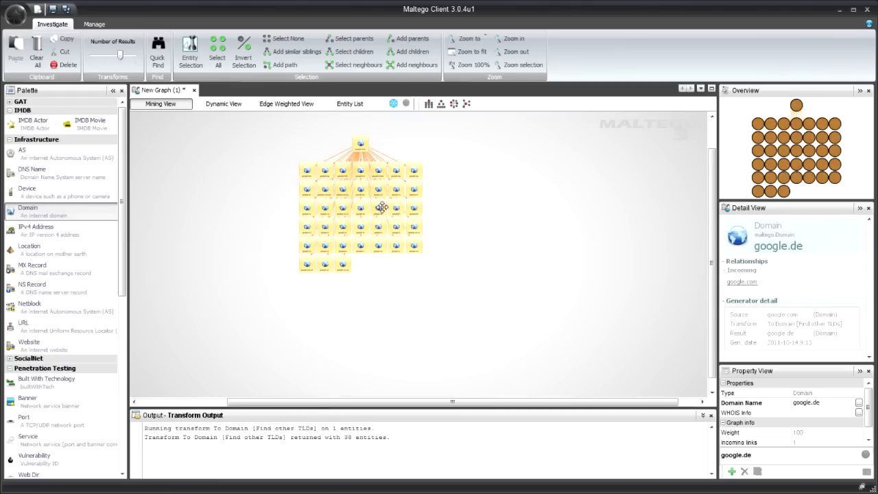
right_click(382, 208)
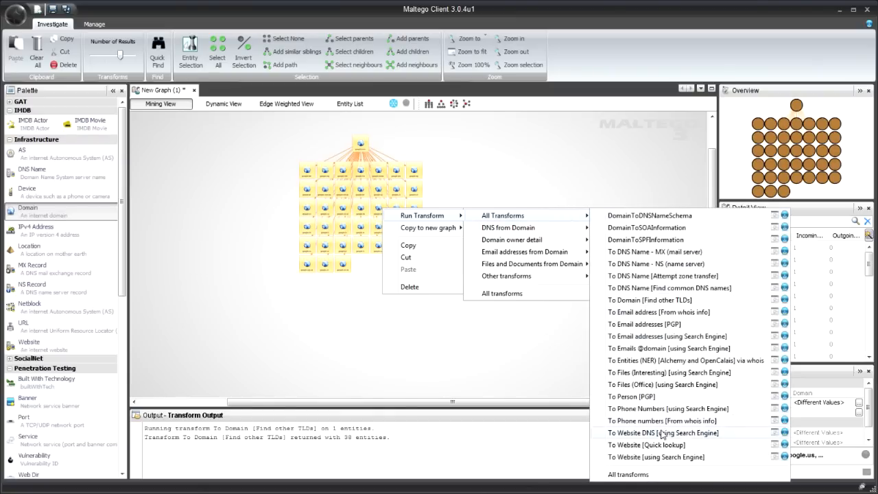
mouse_move(661, 444)
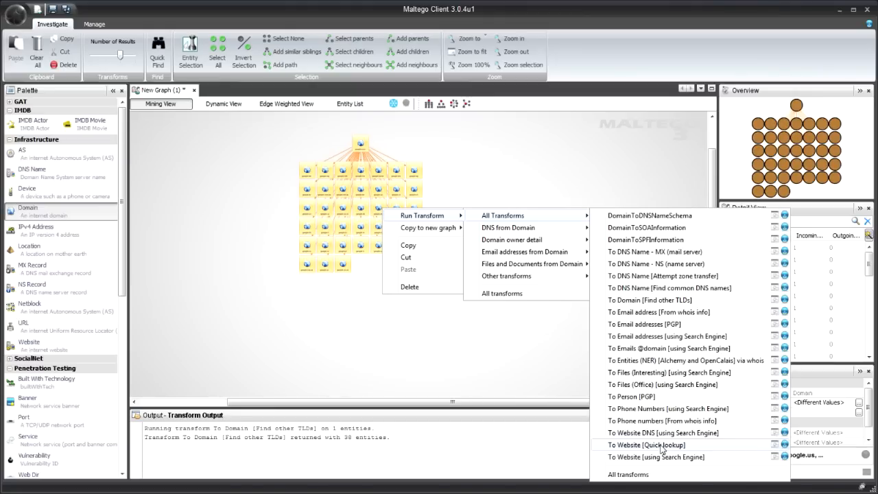
mouse_move(650, 299)
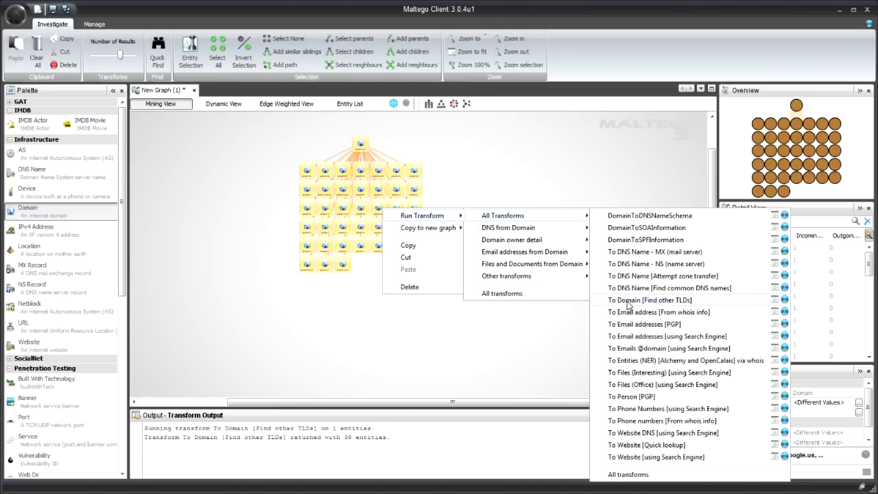
mouse_move(650, 300)
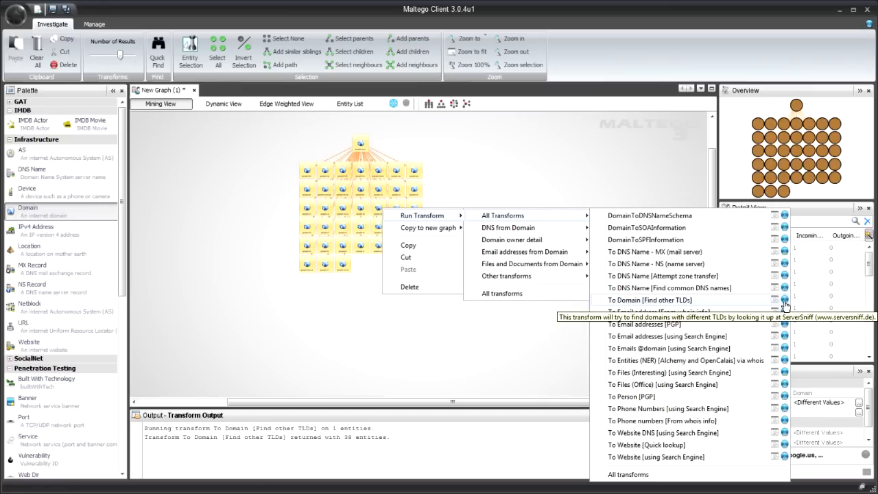
mouse_move(772, 306)
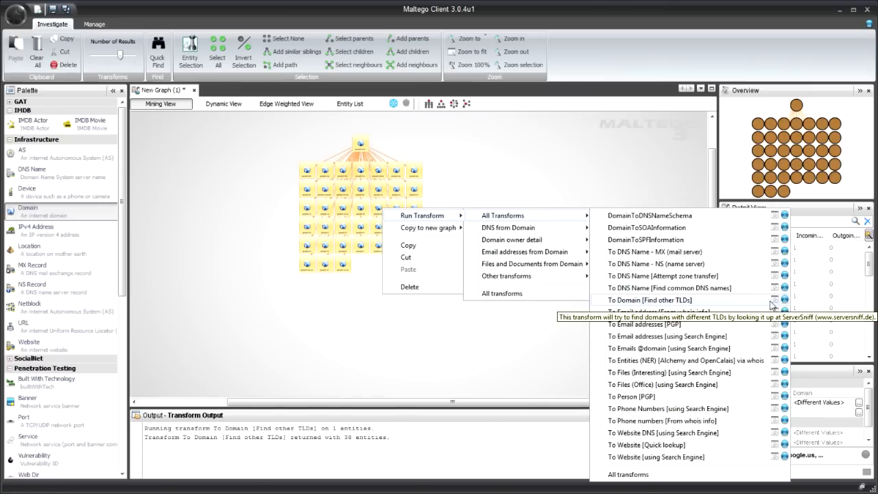
mouse_move(686, 299)
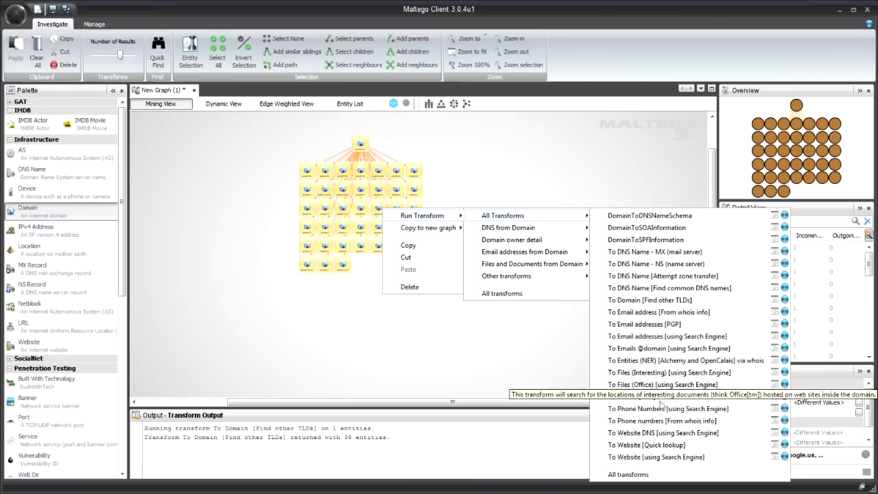
mouse_move(652, 445)
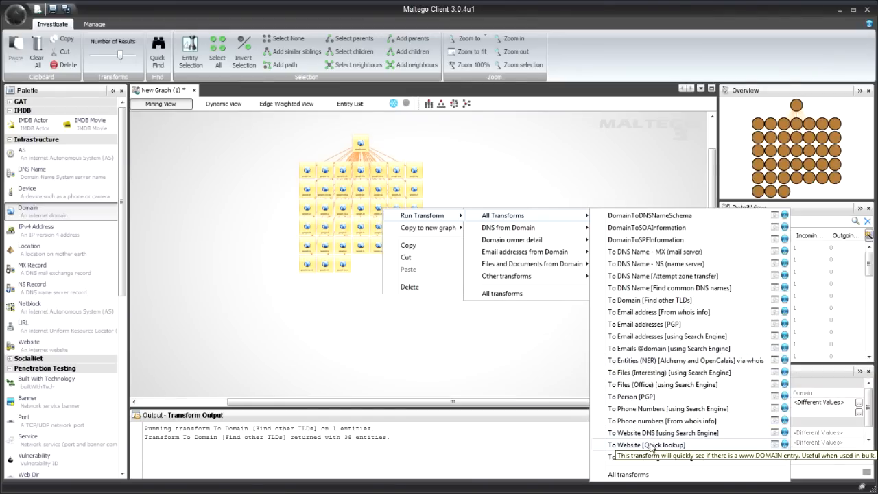
click(647, 445)
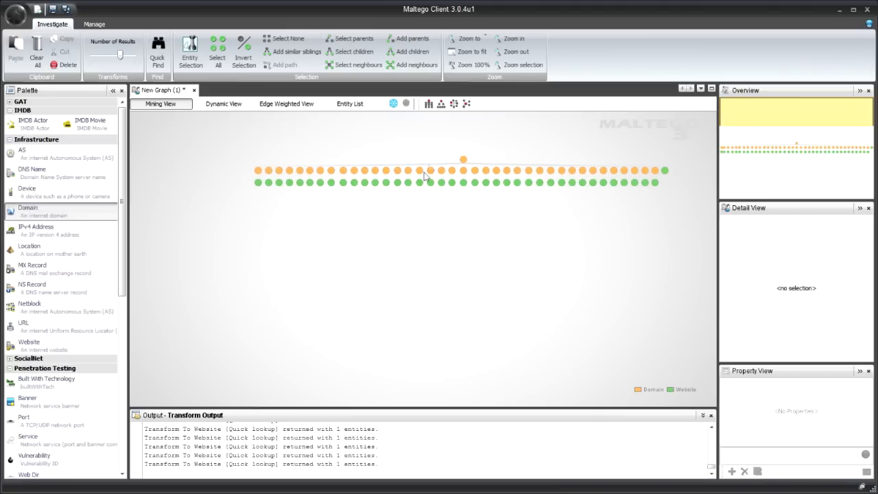
mouse_move(260, 208)
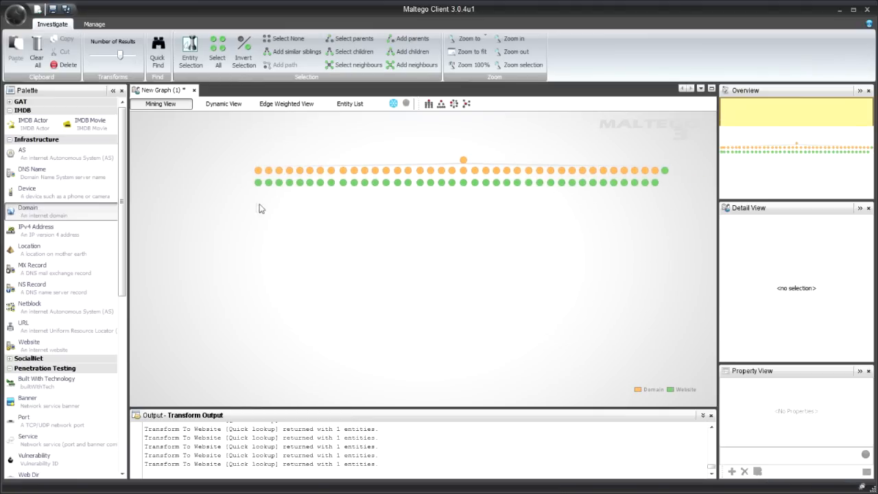
Step: Run To IP Address [DNS] on all website entities, resolving them to 74.125.224.x addresses
double_click(261, 208)
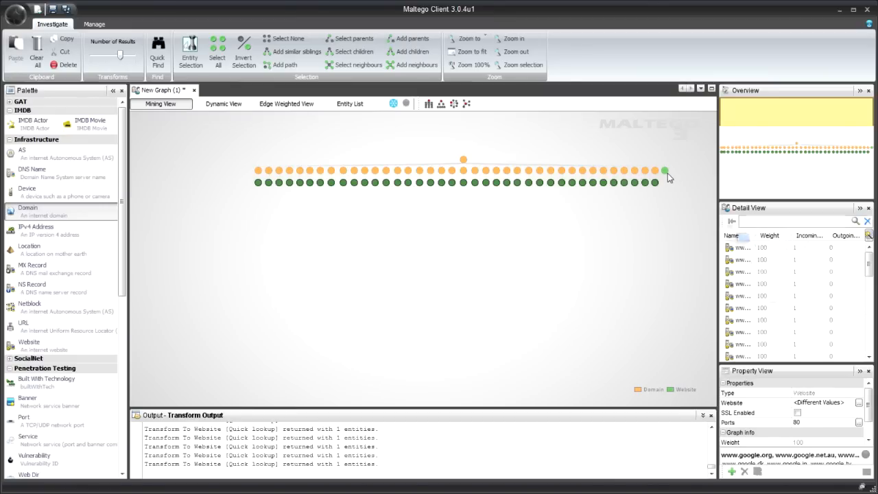
click(664, 170)
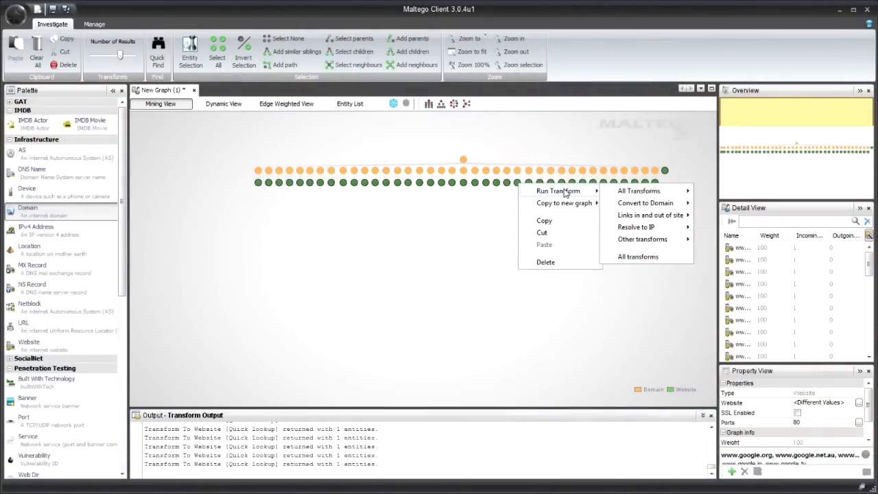
click(280, 225)
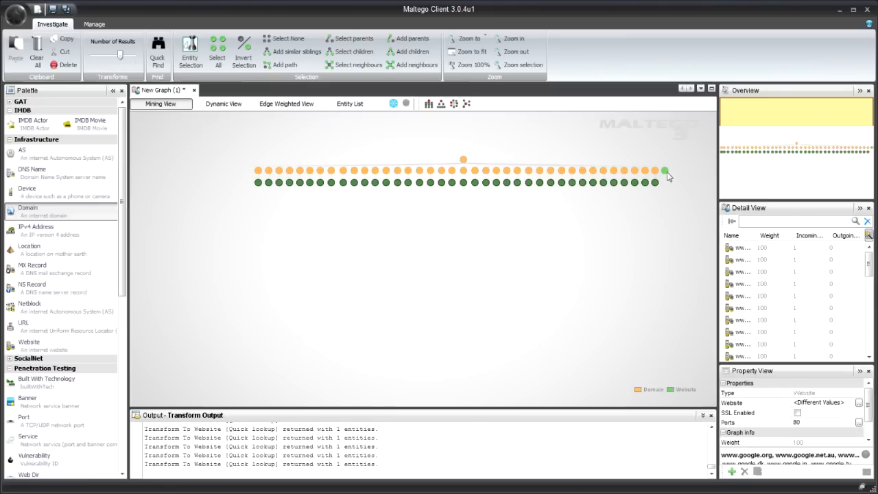
click(645, 182)
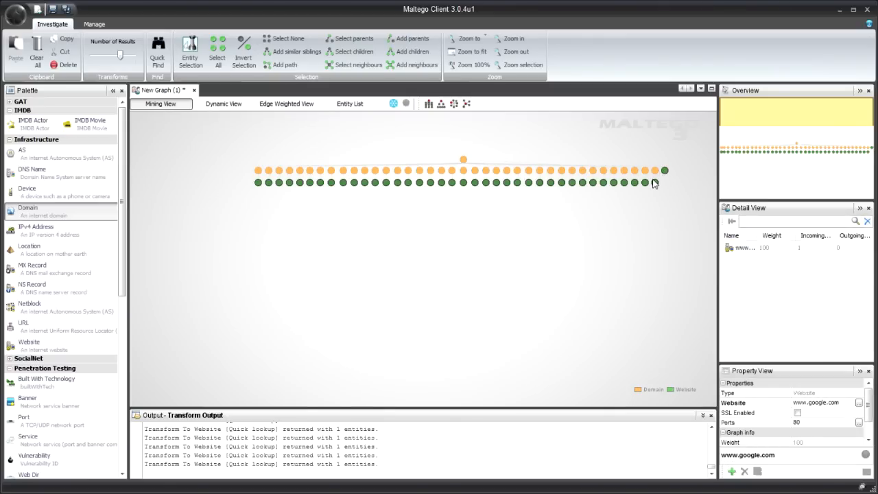
right_click(654, 182)
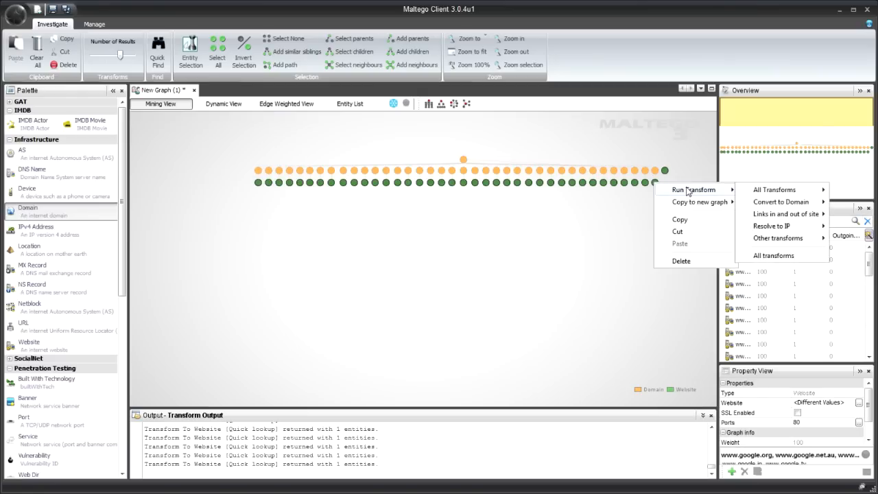
mouse_move(695, 189)
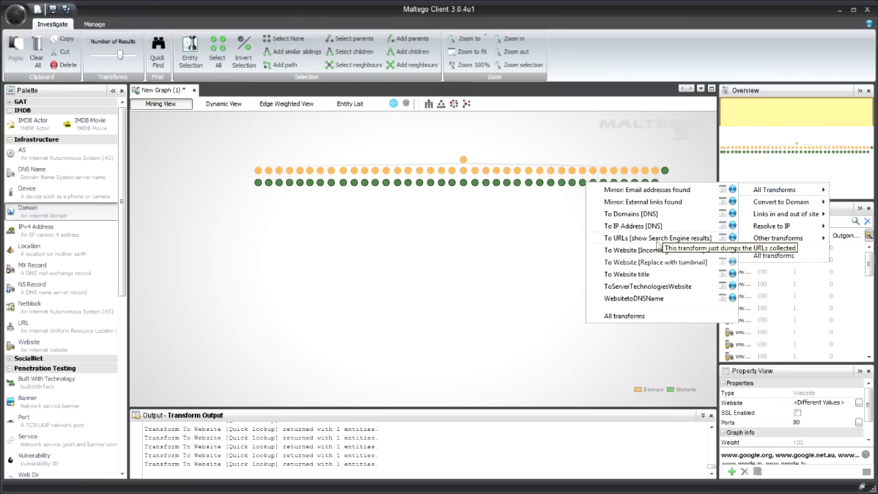
mouse_move(631, 225)
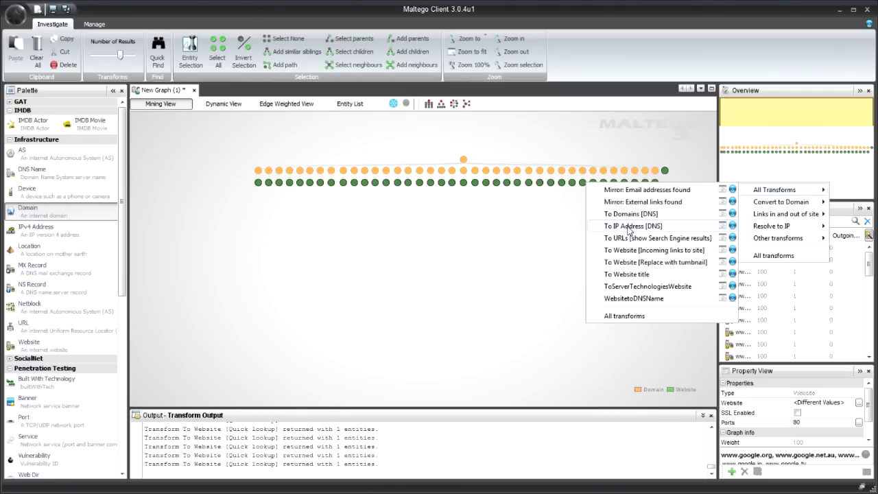
click(632, 225)
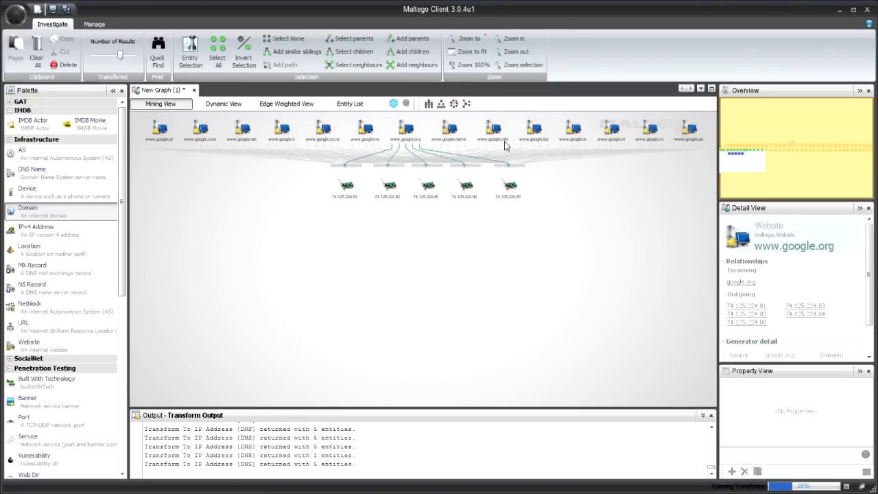
Step: Clear the selection and fit the full graph of domains, websites and IPv4 addresses in view
click(498, 227)
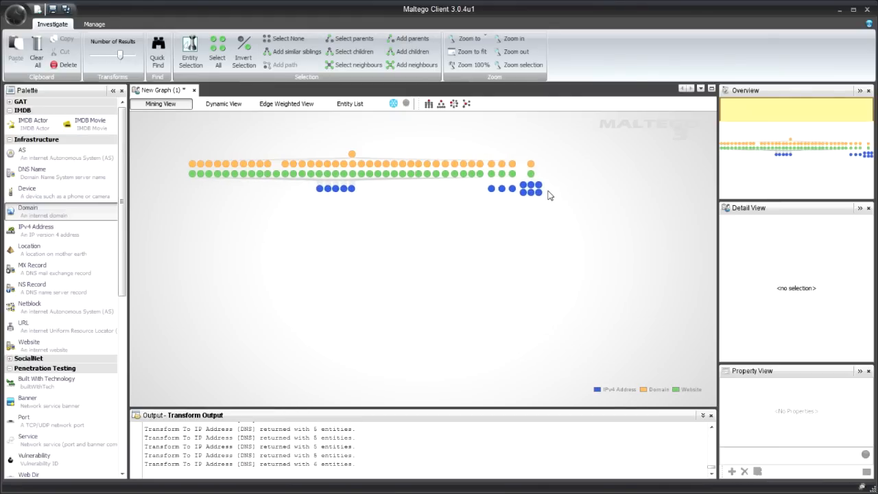
click(514, 193)
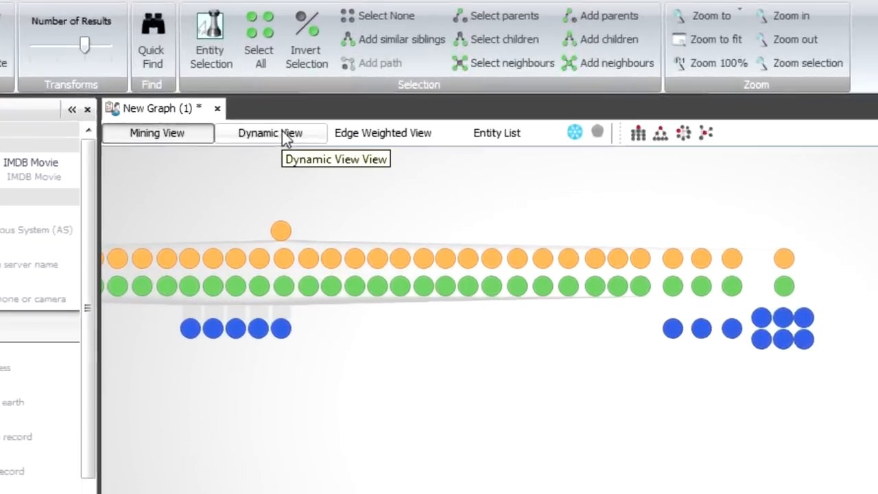
Step: Display the graph in Dynamic View, then begin loading the Edge Weighted View layout
click(269, 132)
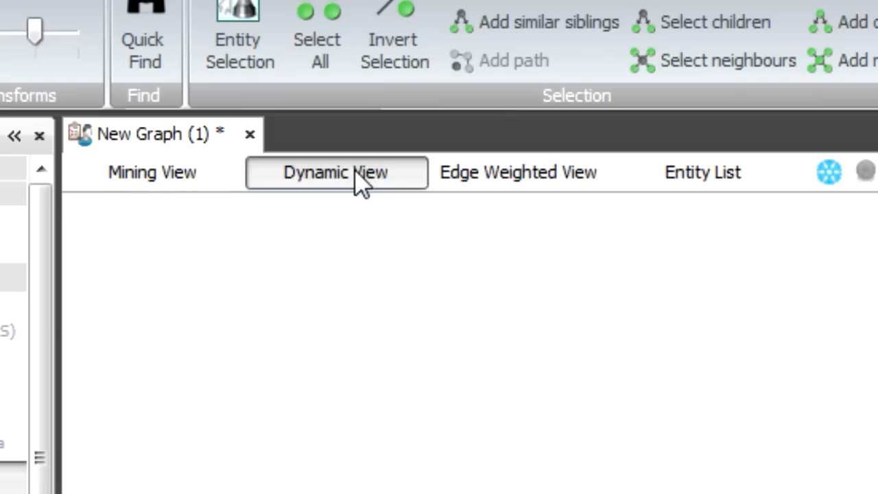
click(336, 172)
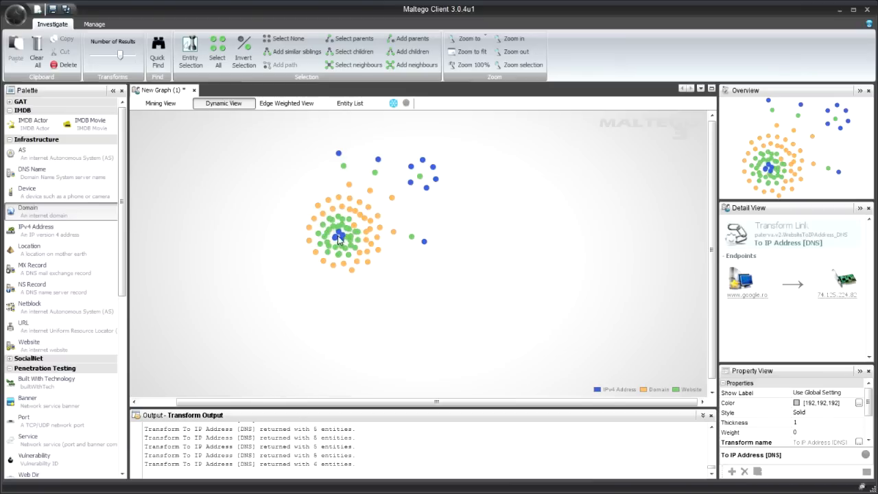
click(441, 262)
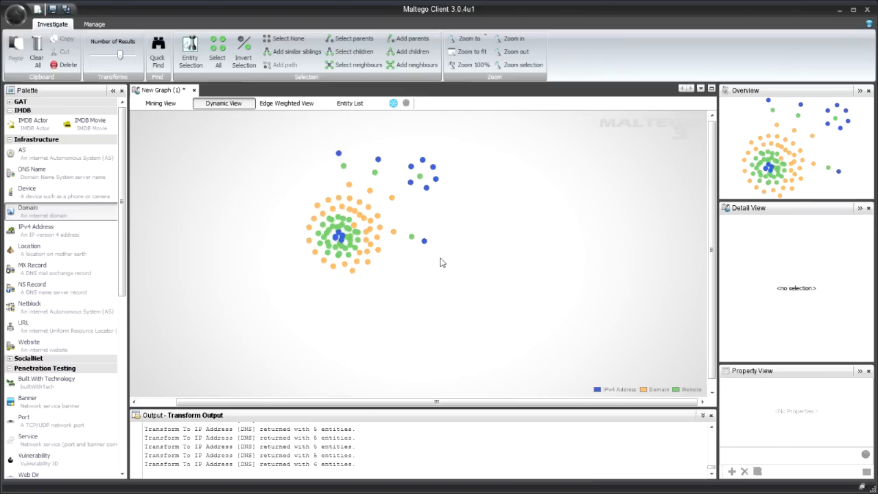
mouse_move(231, 181)
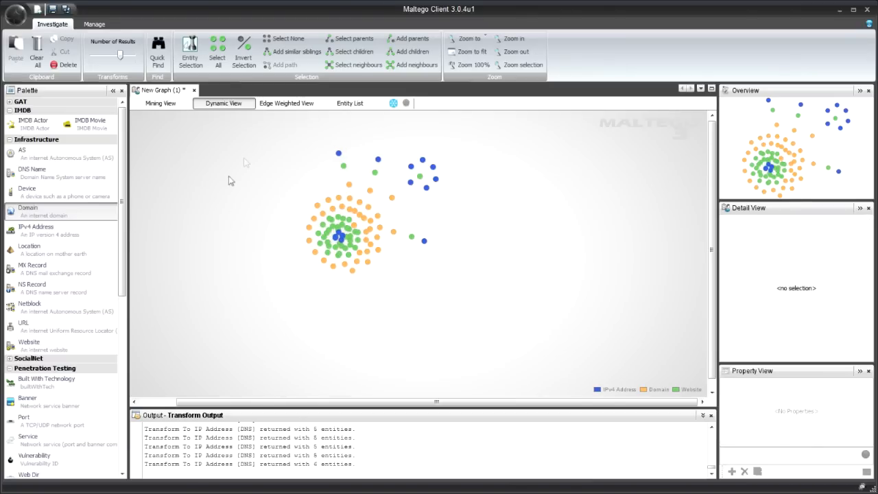
click(285, 103)
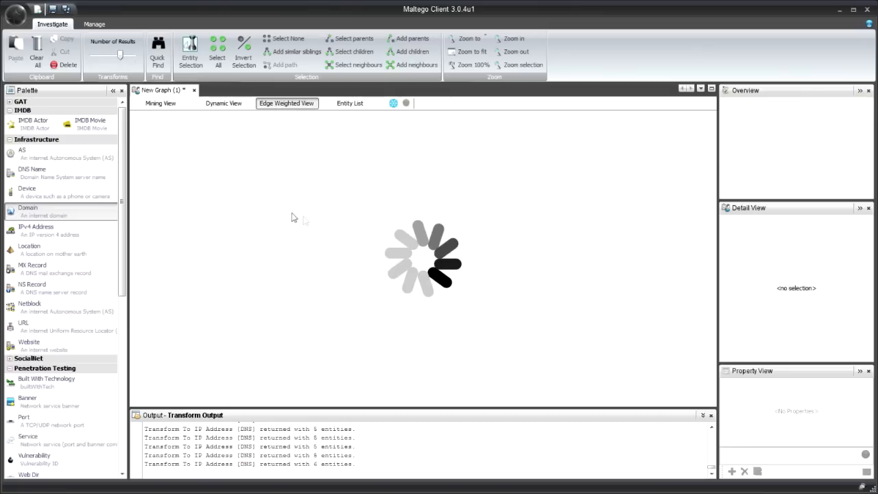